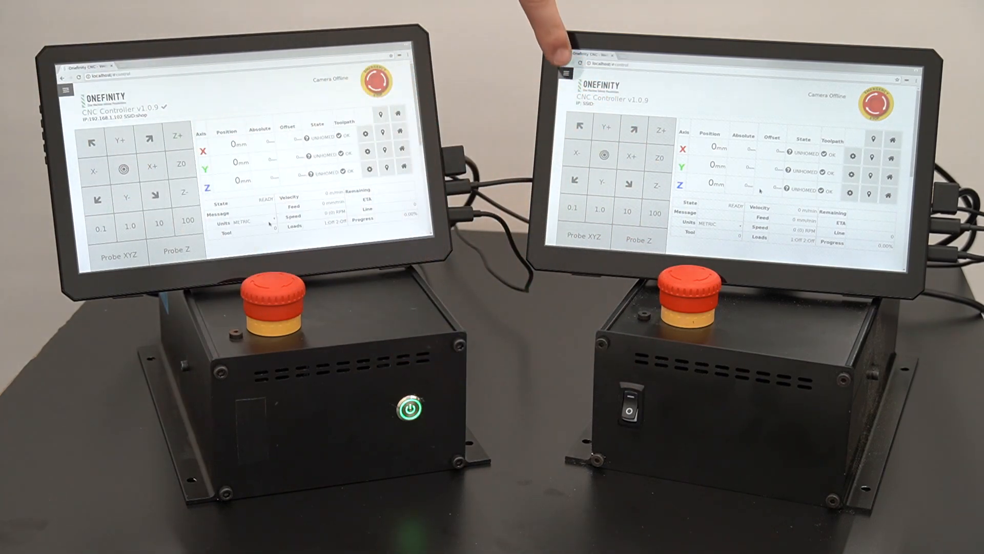
Power off the right-hand Onefinity controller from the navigation menu and confirm Shutdown.
{"action": "left_click", "coordinate": [570, 73]}
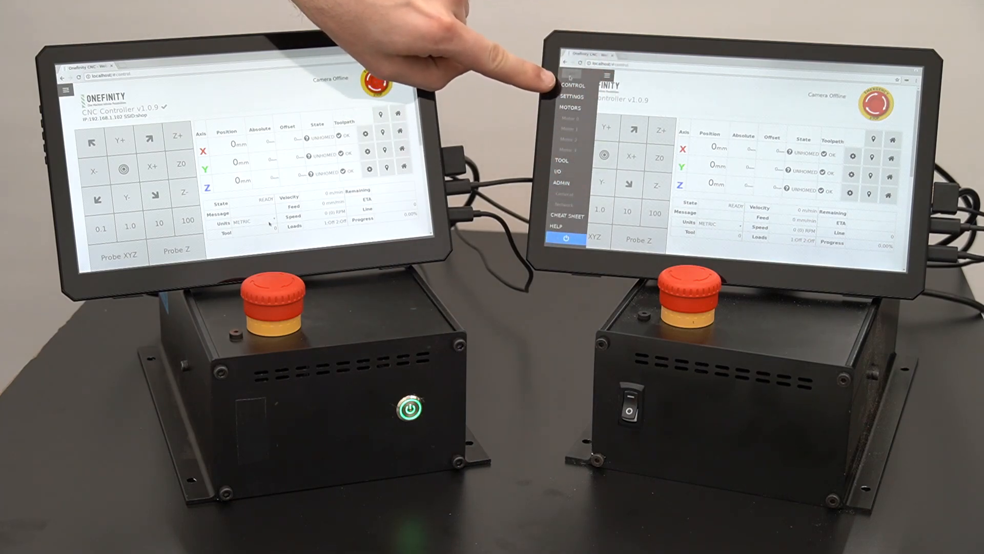
{"action": "left_click", "coordinate": [568, 239]}
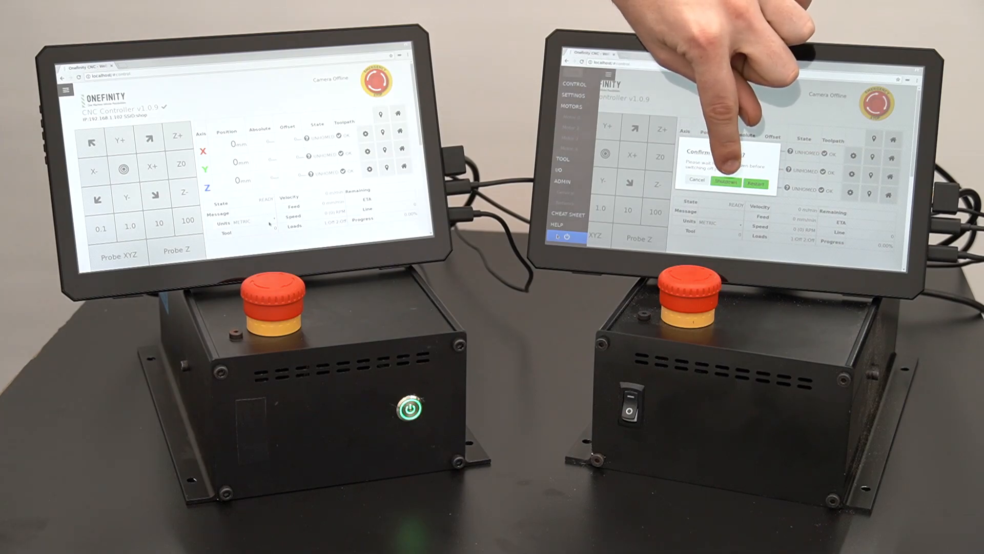
{"action": "left_click", "coordinate": [725, 184]}
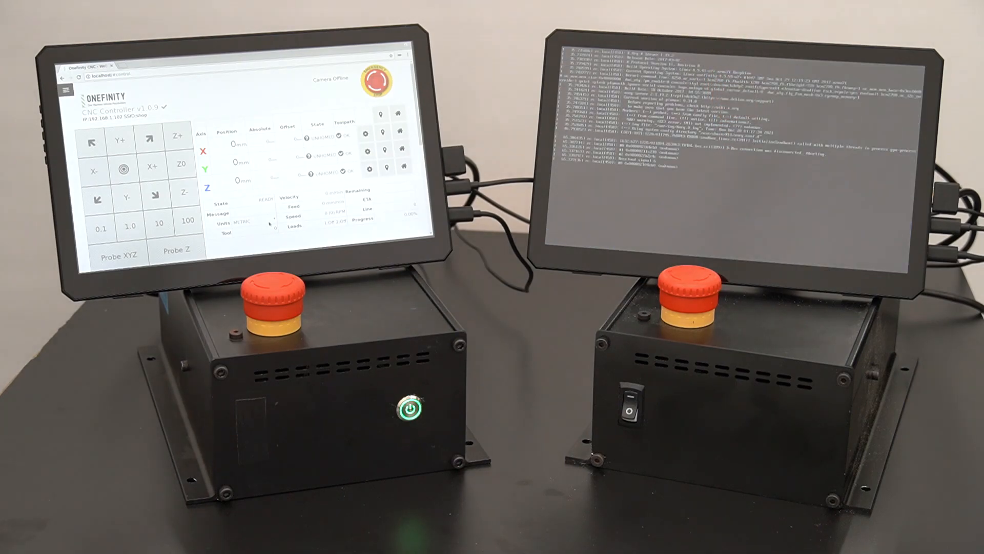